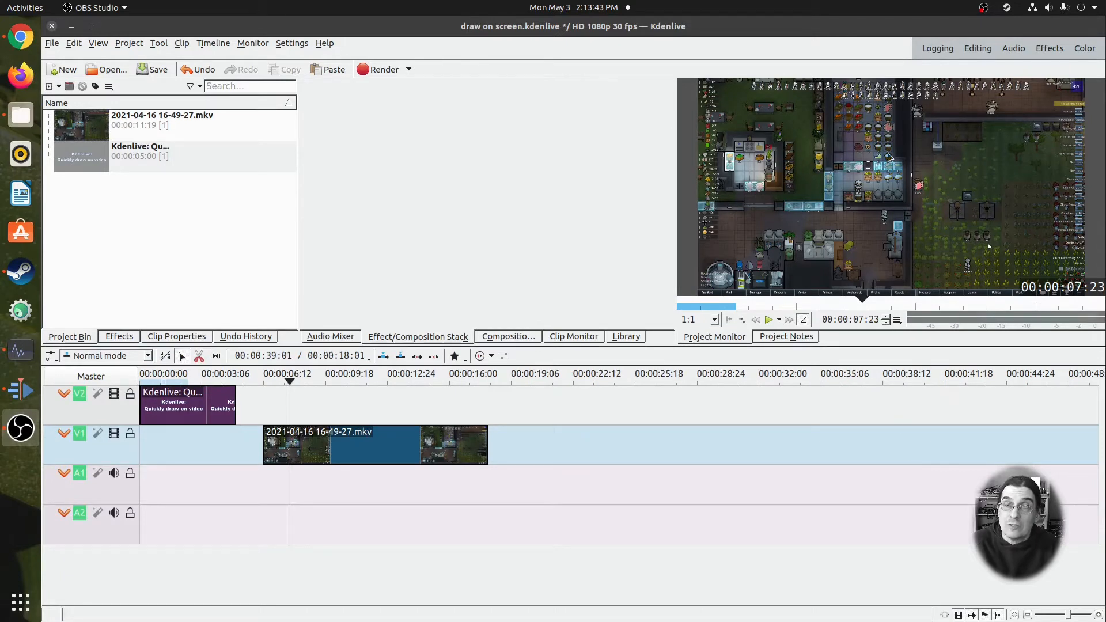
pyautogui.moveTo(809, 152)
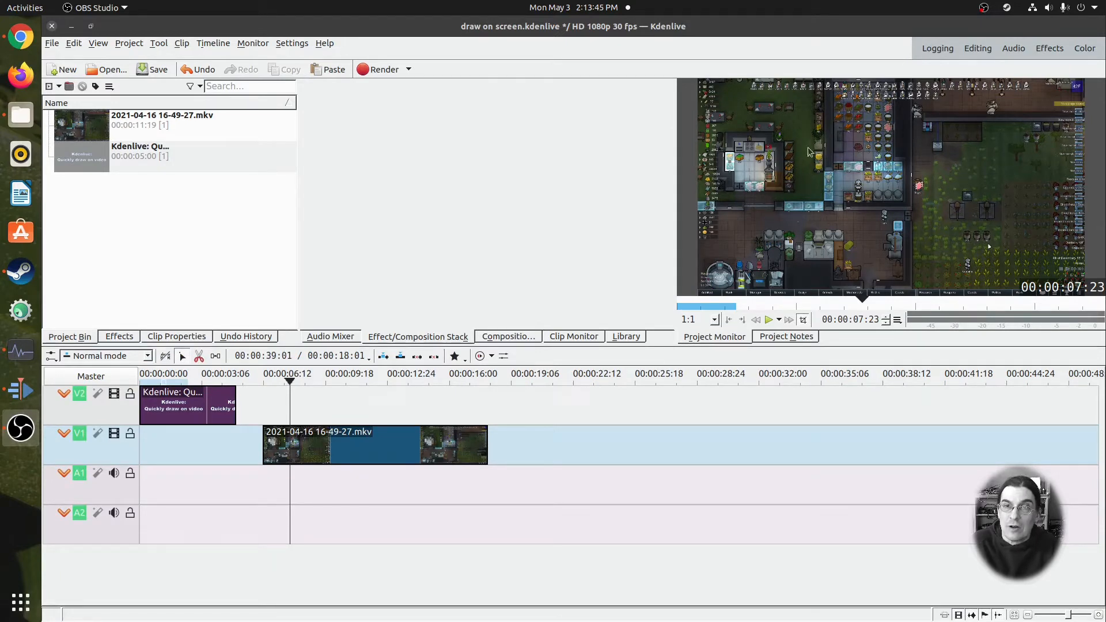
pyautogui.moveTo(804, 196)
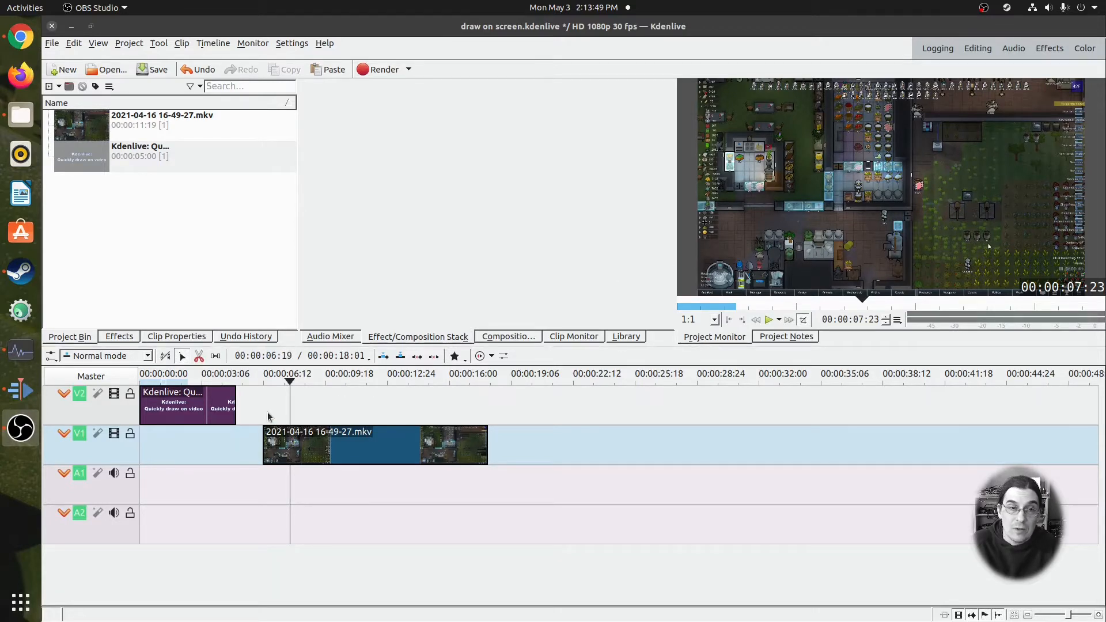
# - Extract the current Project Monitor frame to the project bin, saving it as draw on screen-f000213.png
pyautogui.click(296, 445)
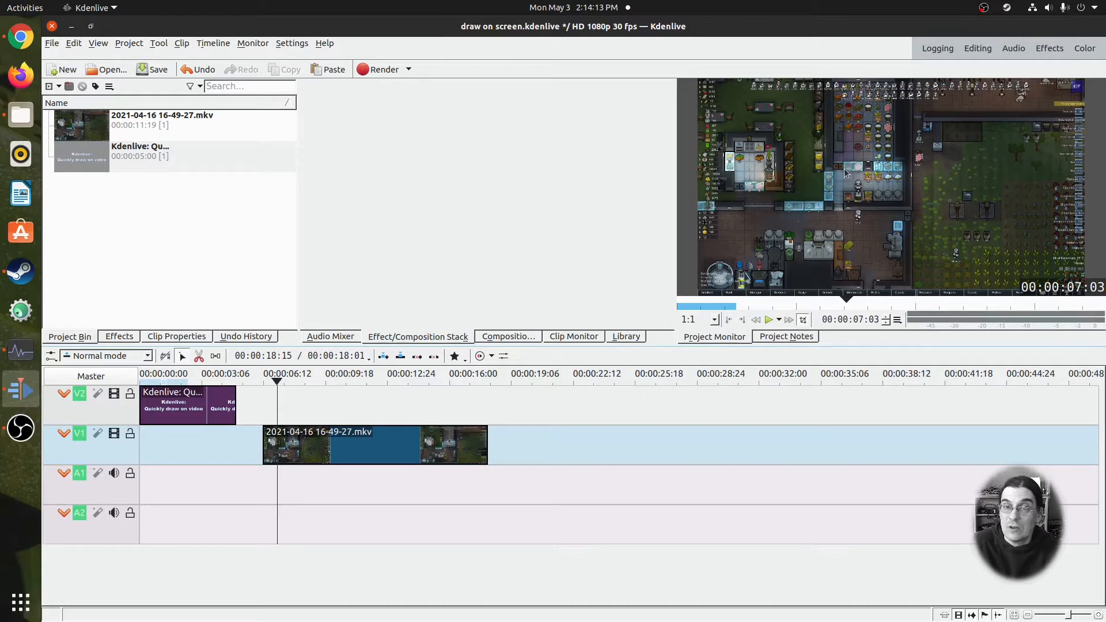
pyautogui.rightClick(845, 172)
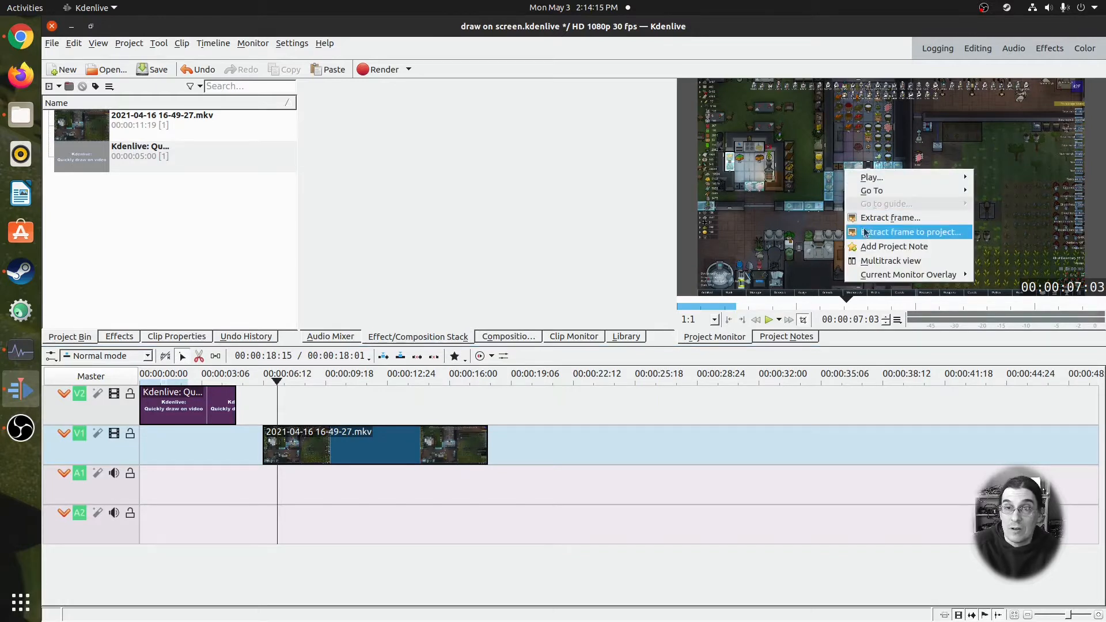
pyautogui.moveTo(936, 236)
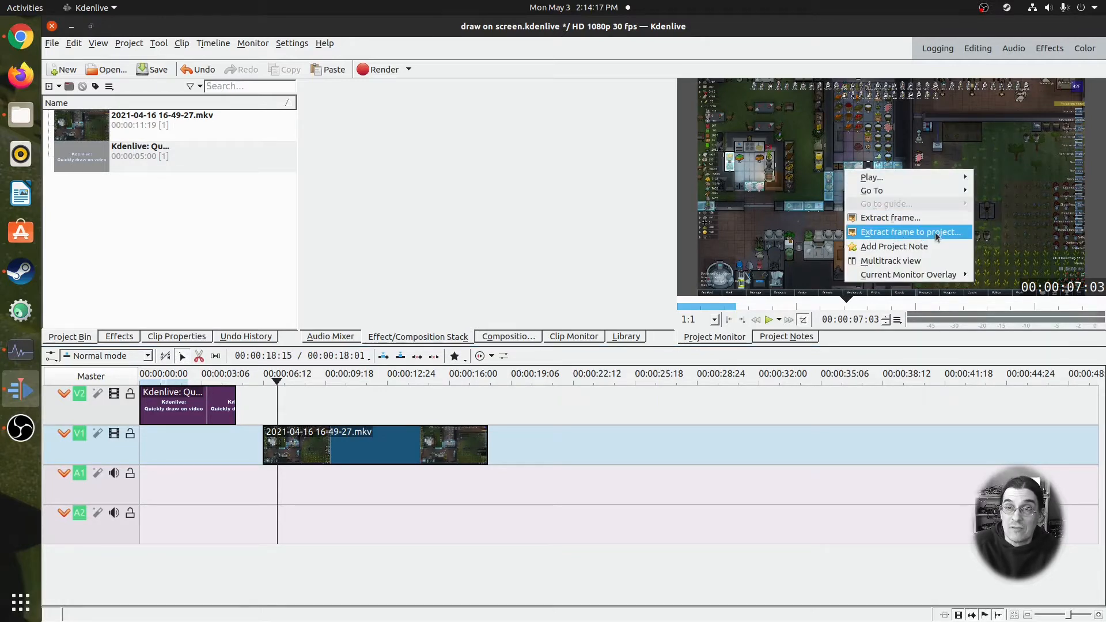
pyautogui.click(910, 232)
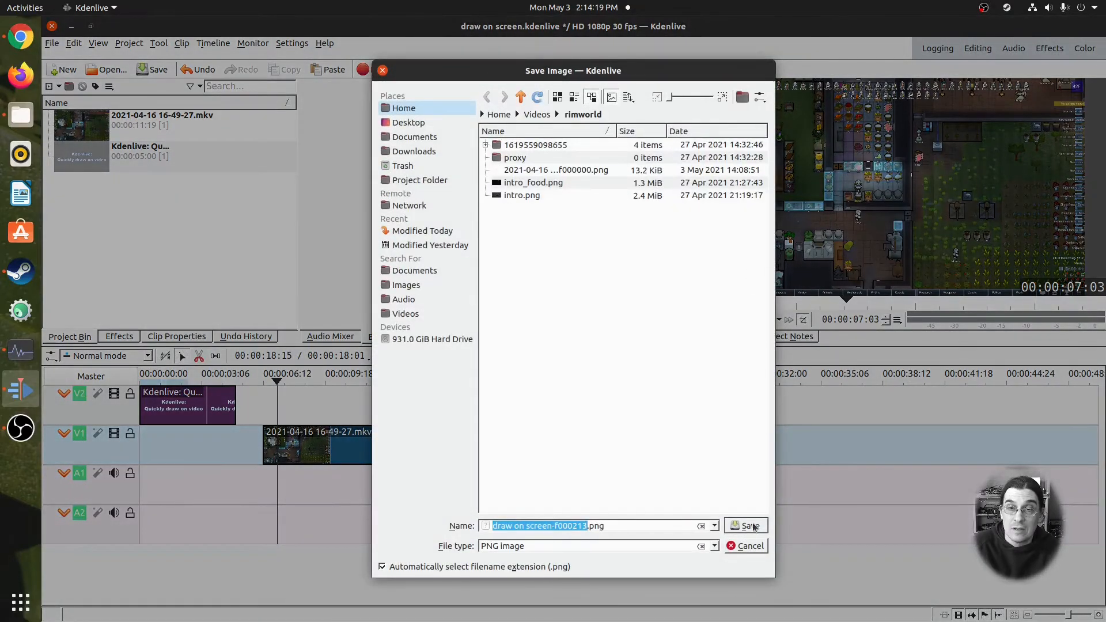
pyautogui.click(745, 525)
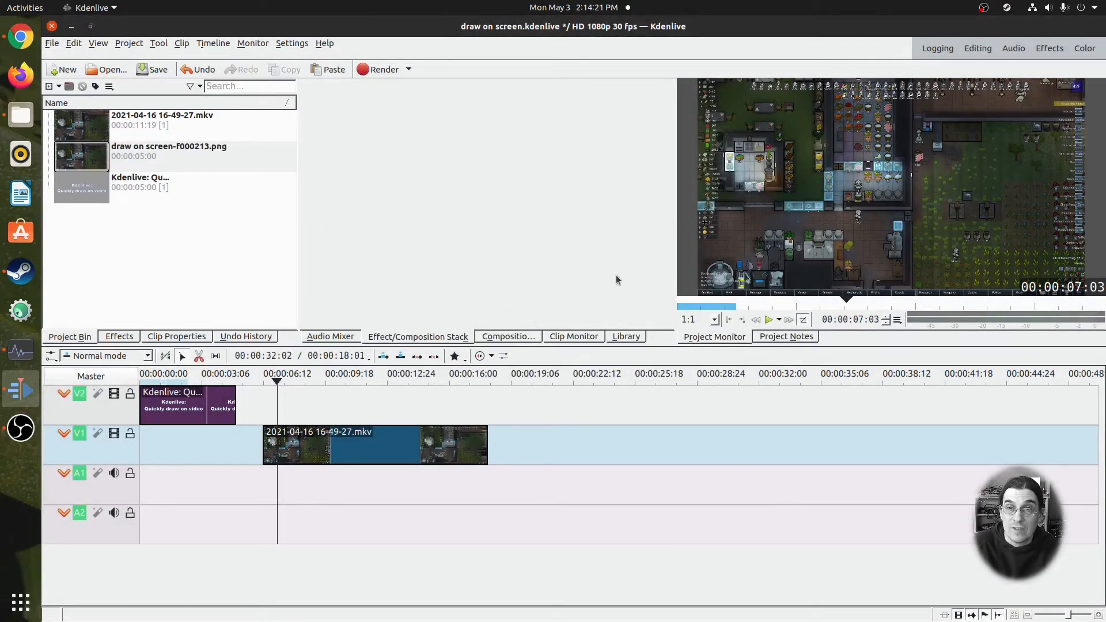
pyautogui.moveTo(182, 125)
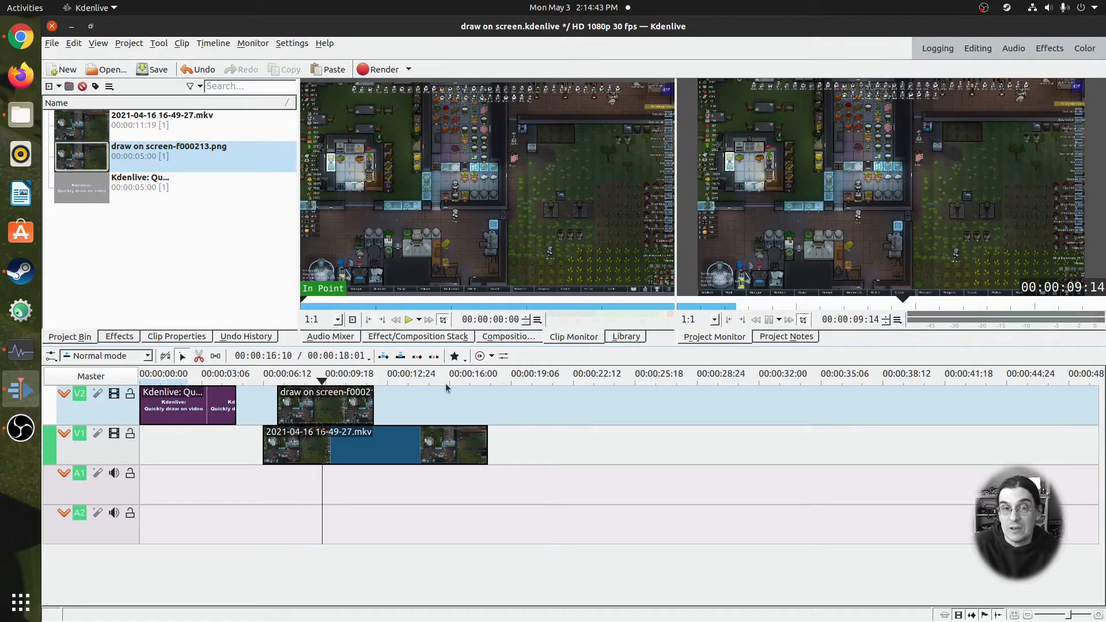
# - Move the playhead past the still clip and bring up the bin actions for the extracted PNG
pyautogui.click(338, 445)
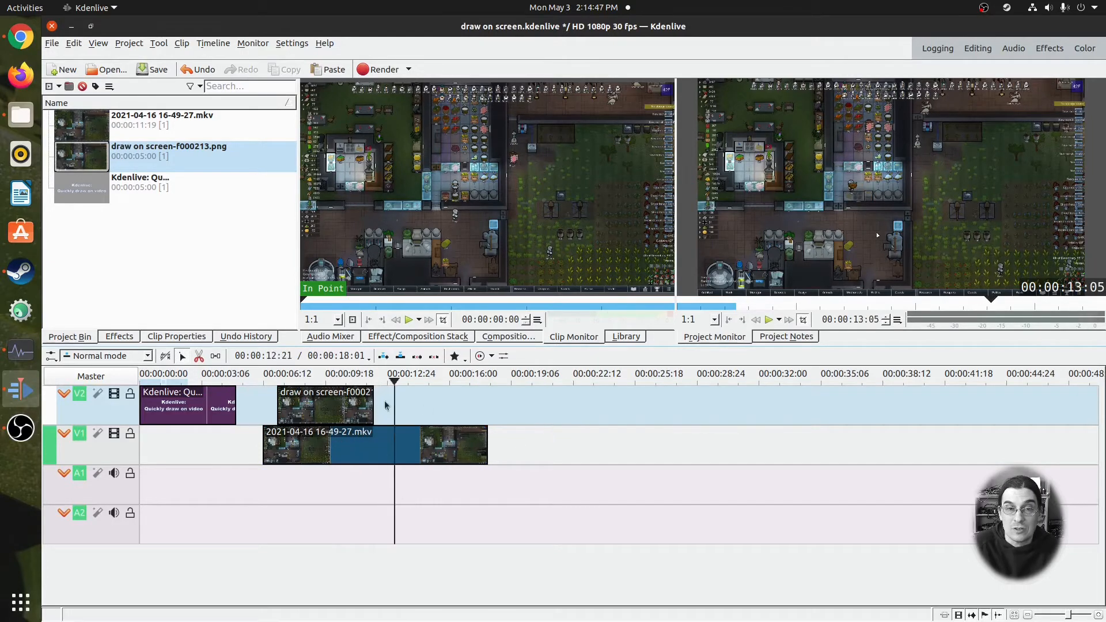
pyautogui.rightClick(325, 406)
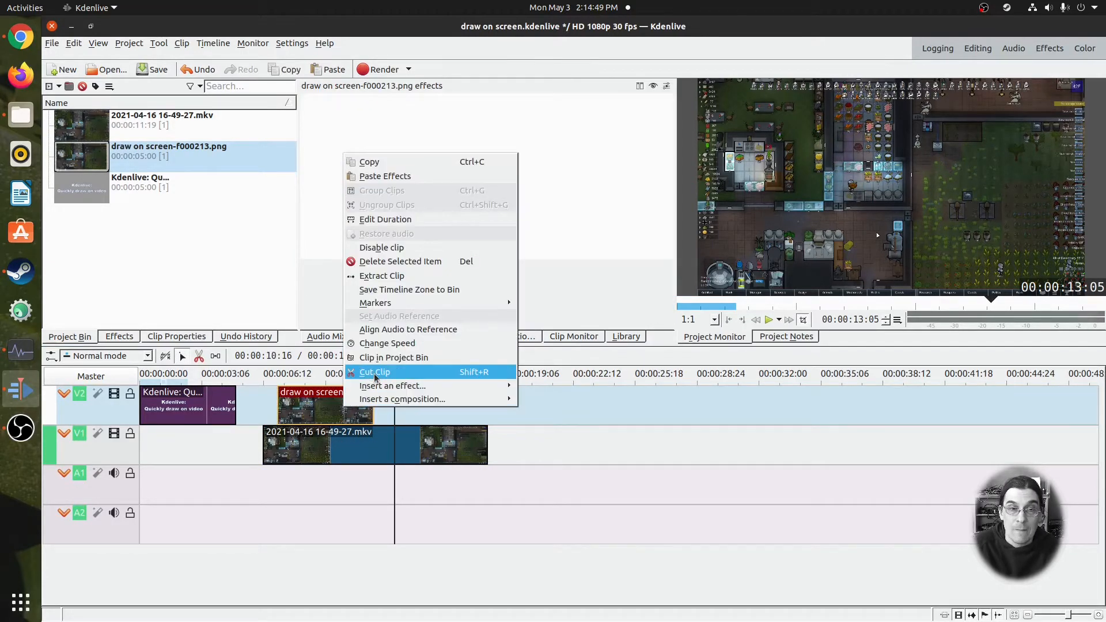
pyautogui.moveTo(376, 303)
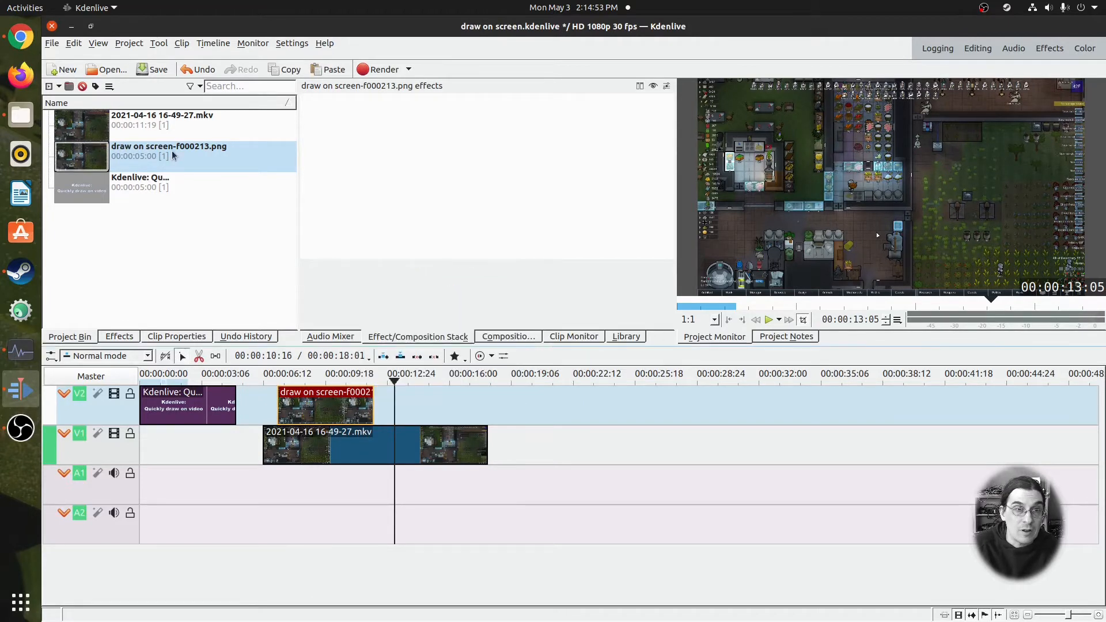
pyautogui.rightClick(169, 152)
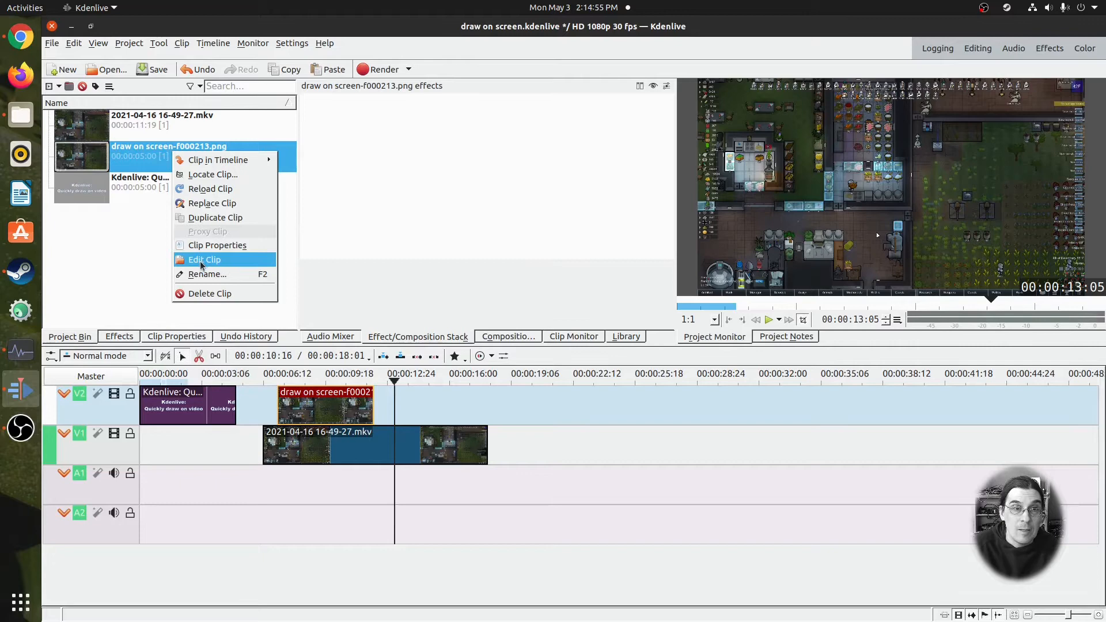
# - Edit the PNG externally in GIMP and add a new transparent layer above the image
pyautogui.click(205, 259)
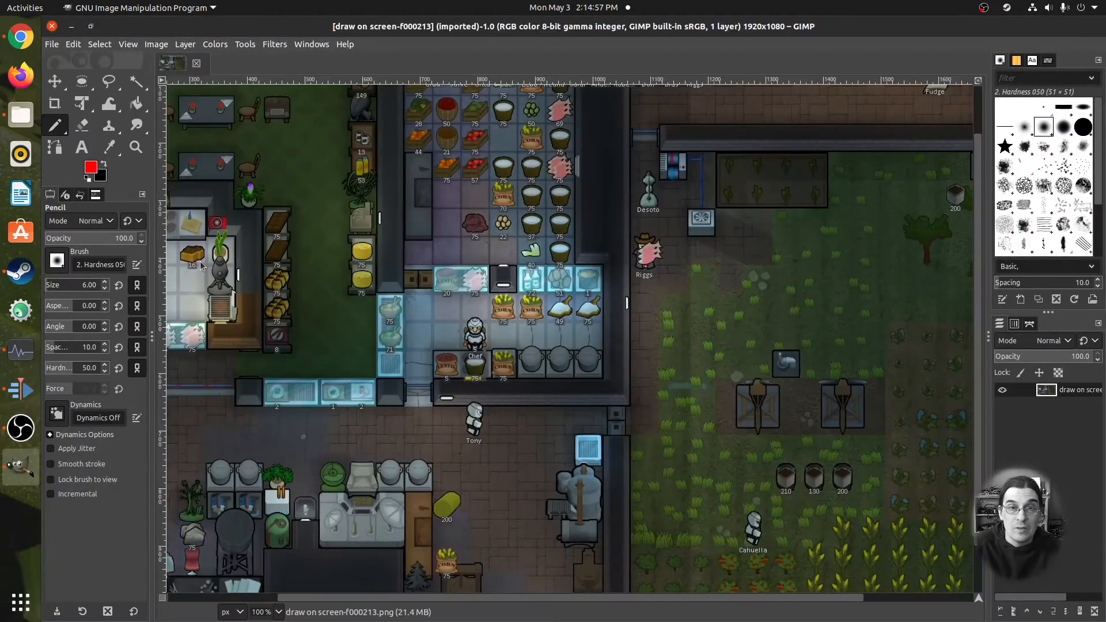
pyautogui.moveTo(474, 352)
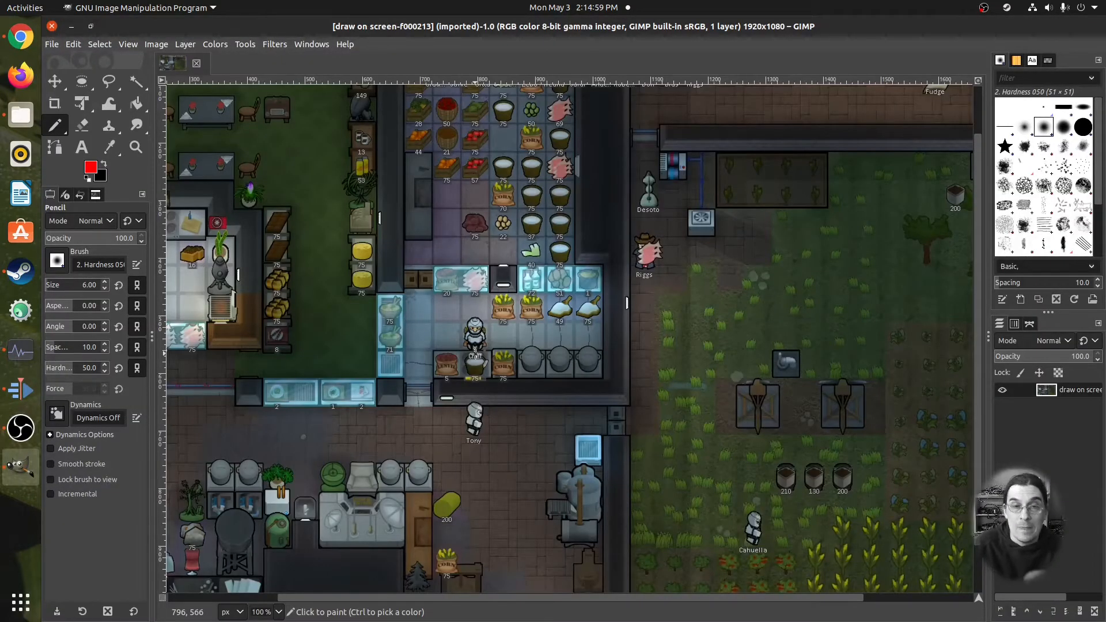
pyautogui.moveTo(197, 194)
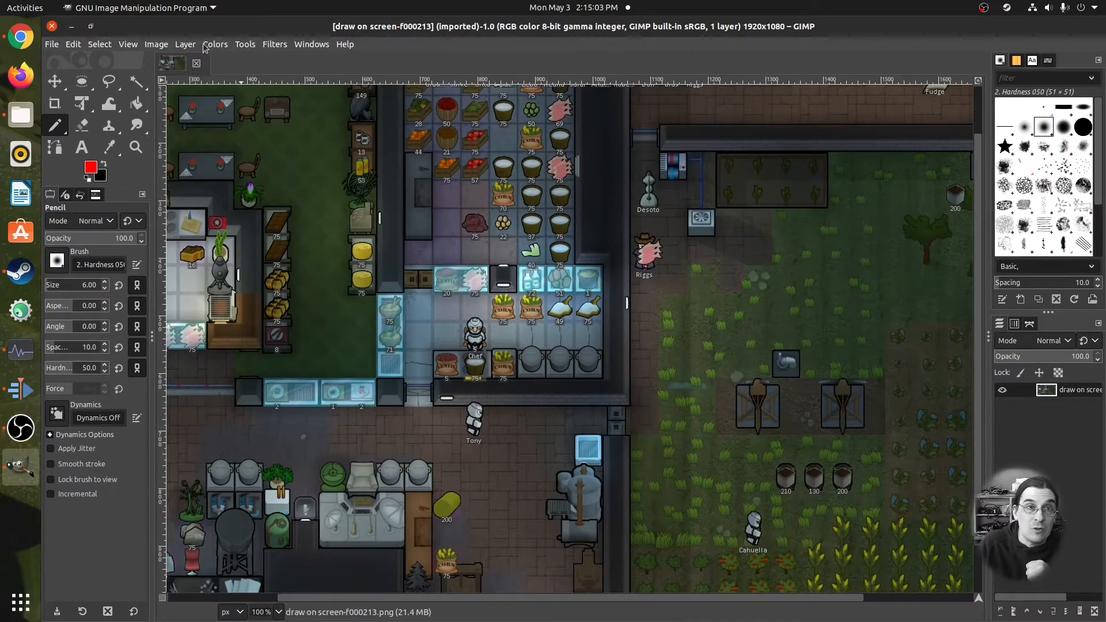
pyautogui.click(184, 44)
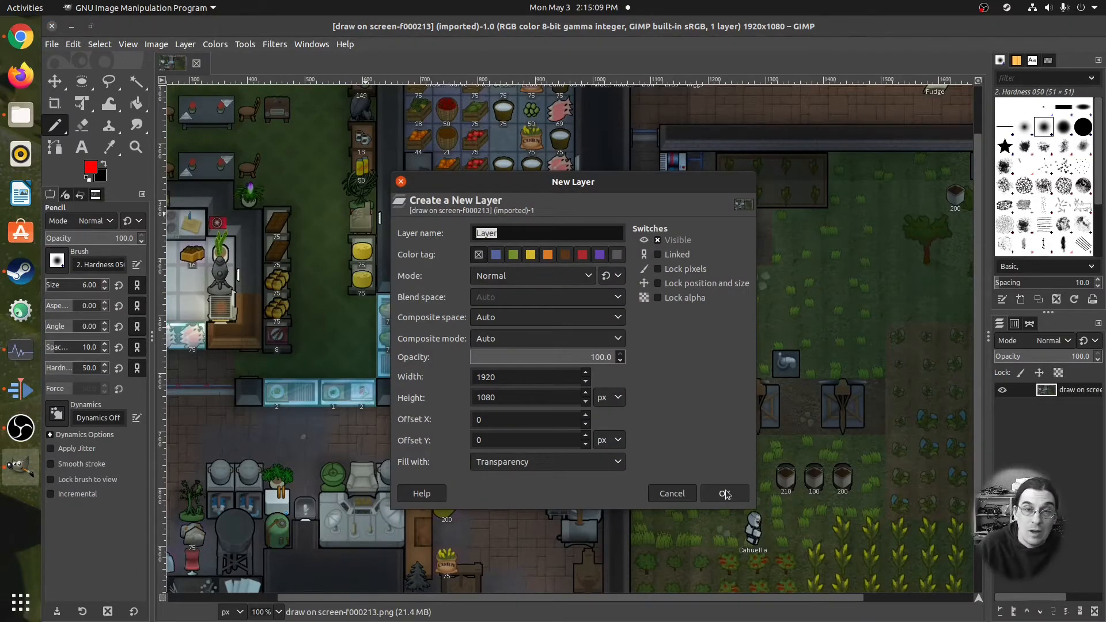
pyautogui.click(724, 493)
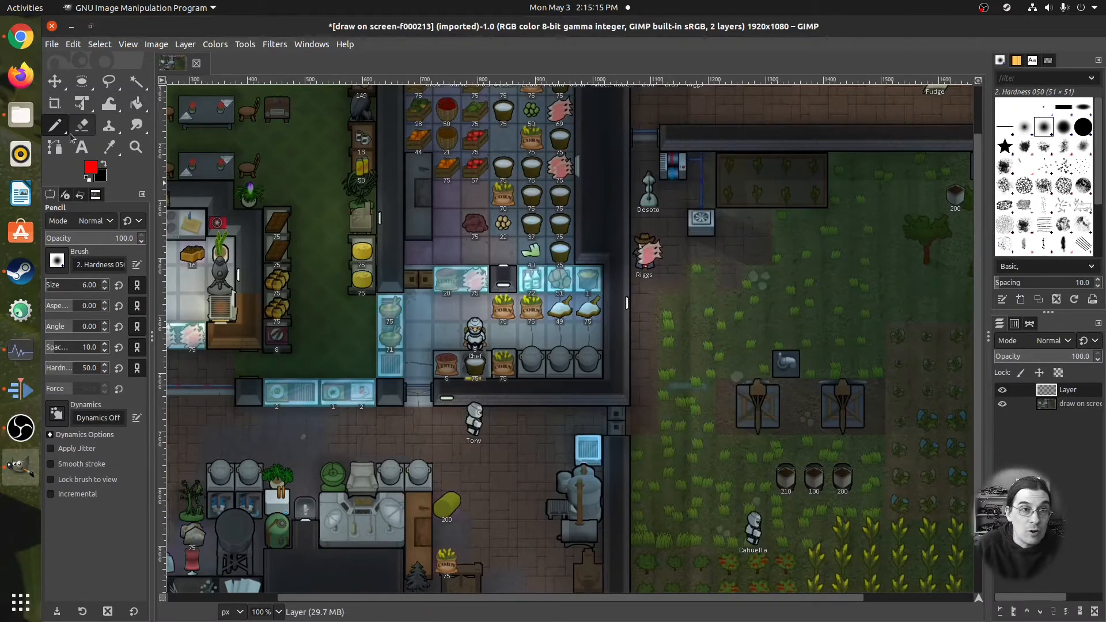
# - Choose the Paintbrush and set the foreground colour to pure red ff0000
pyautogui.click(56, 125)
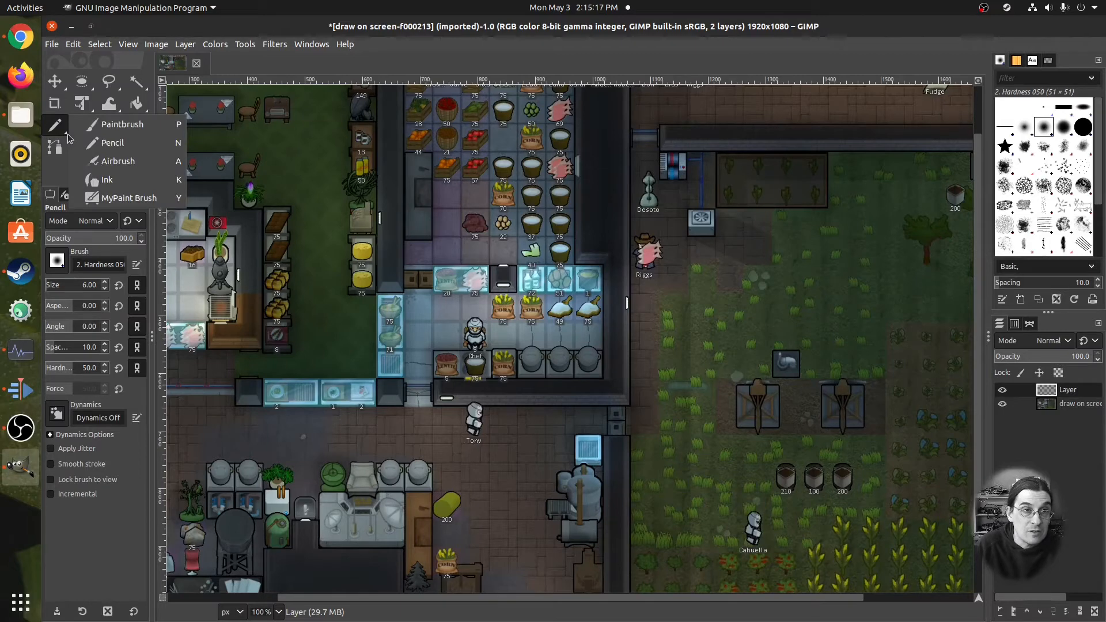
pyautogui.click(121, 124)
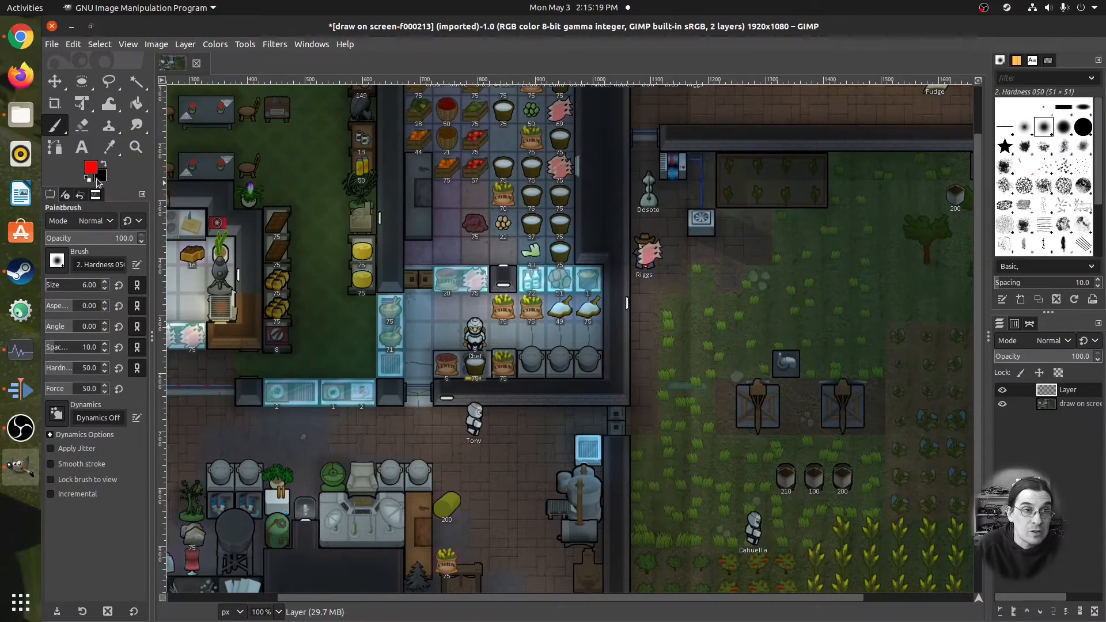
pyautogui.click(90, 168)
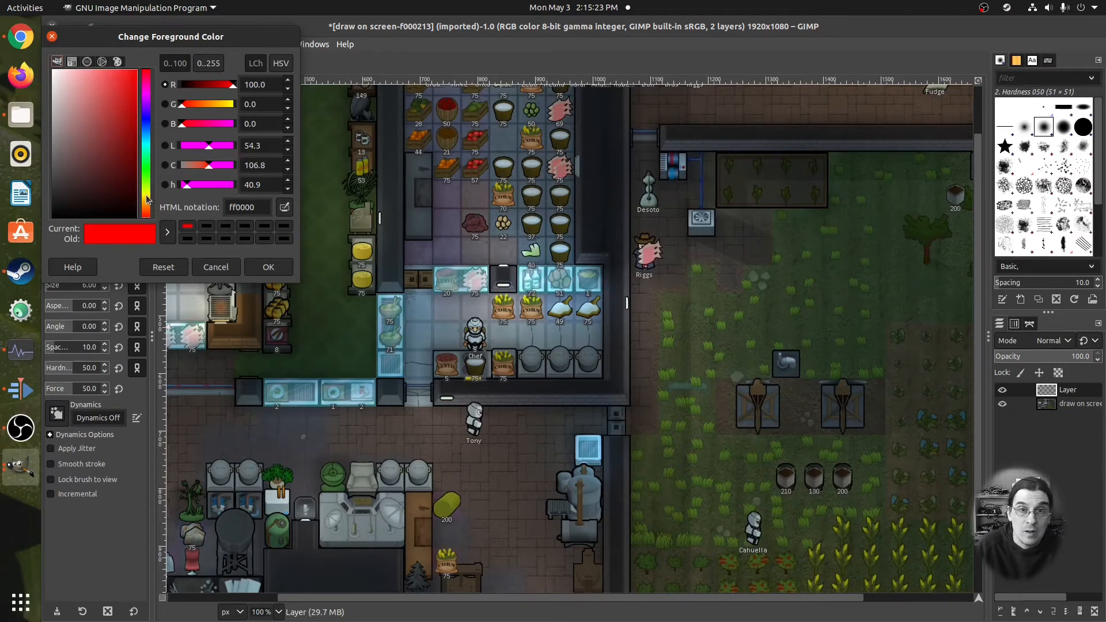
pyautogui.click(126, 126)
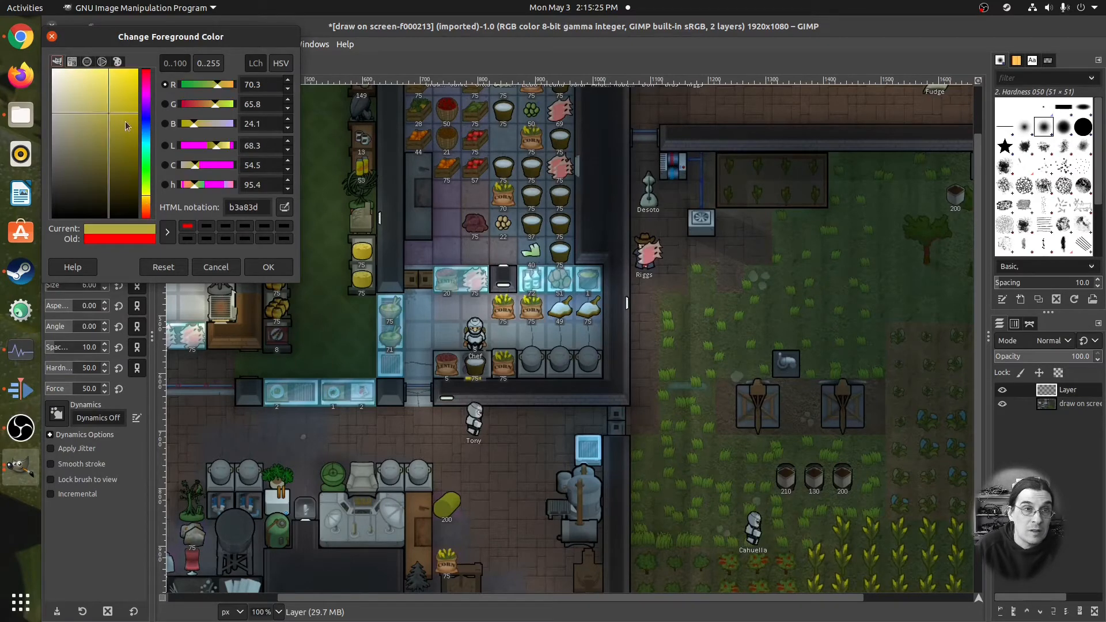
pyautogui.click(145, 97)
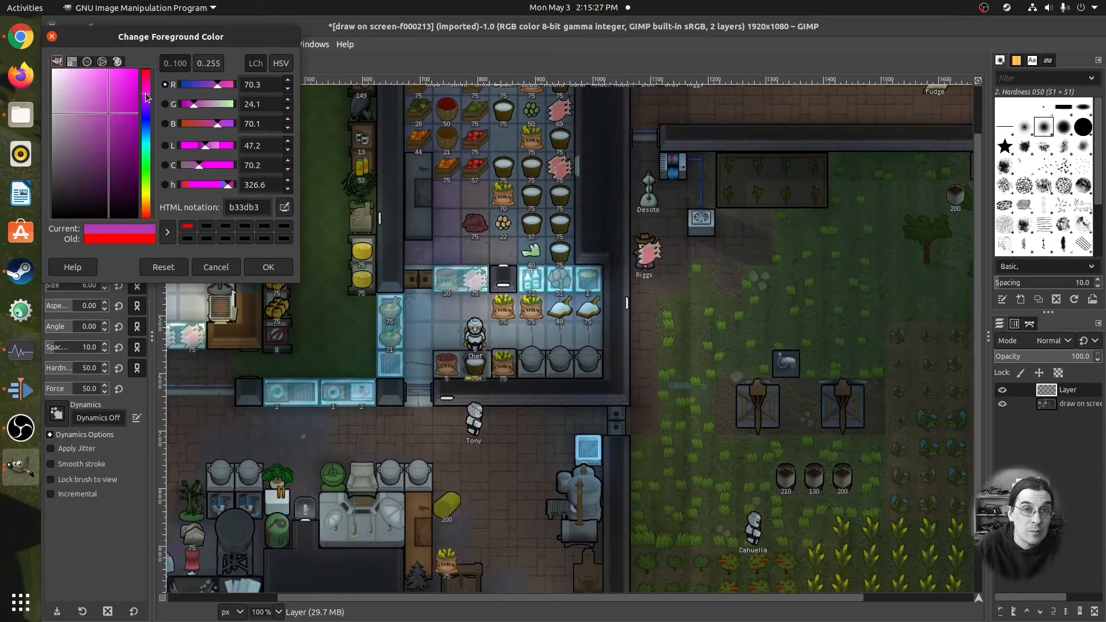
pyautogui.click(140, 119)
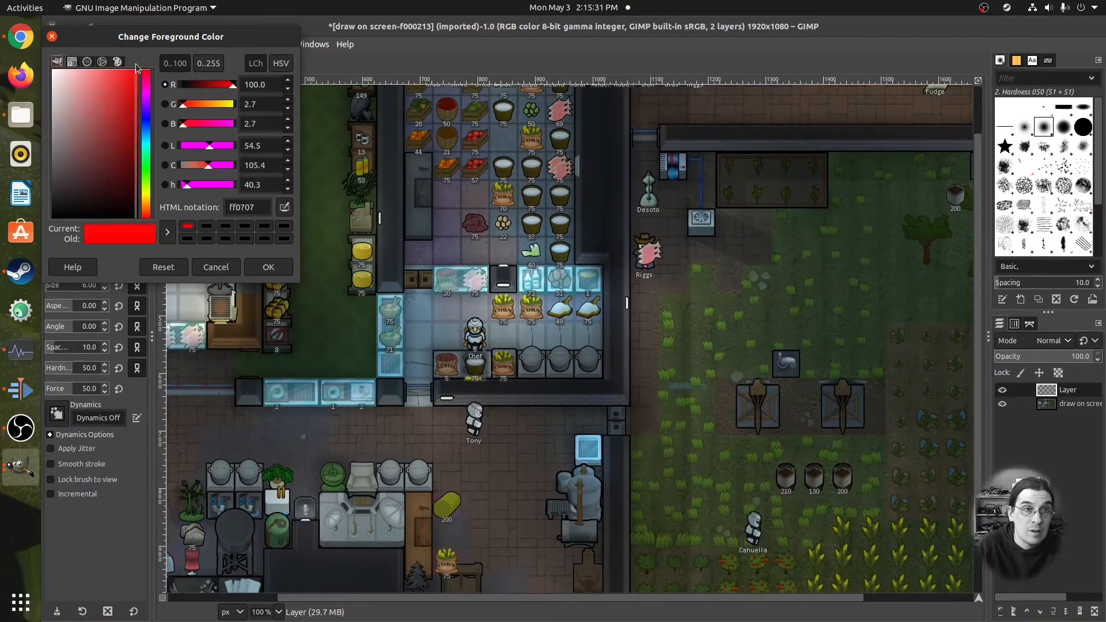
pyautogui.click(136, 66)
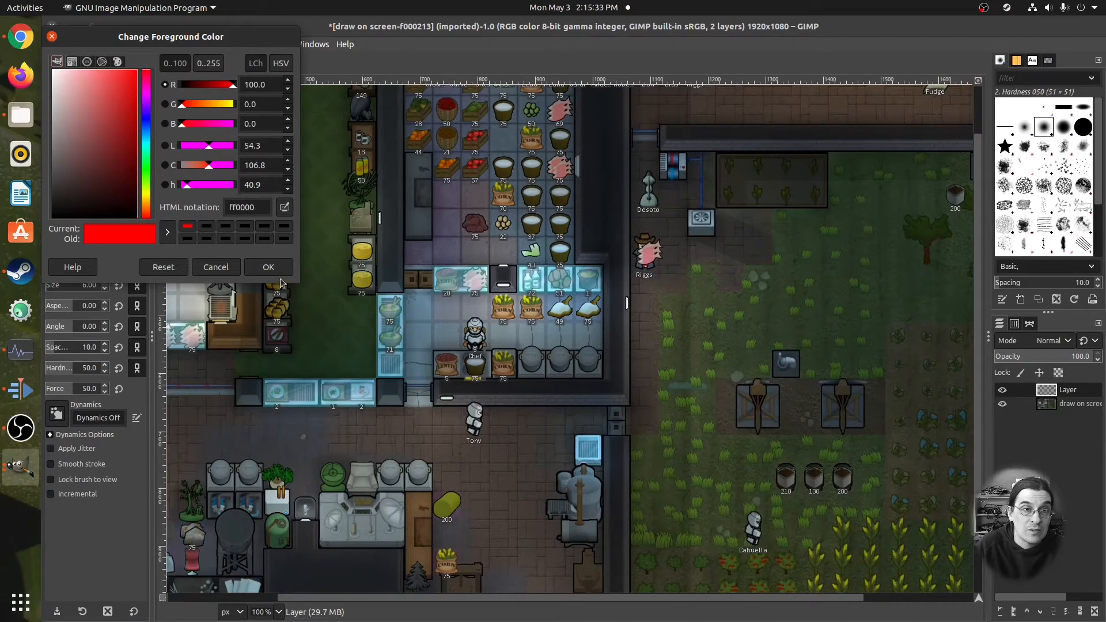
pyautogui.click(269, 266)
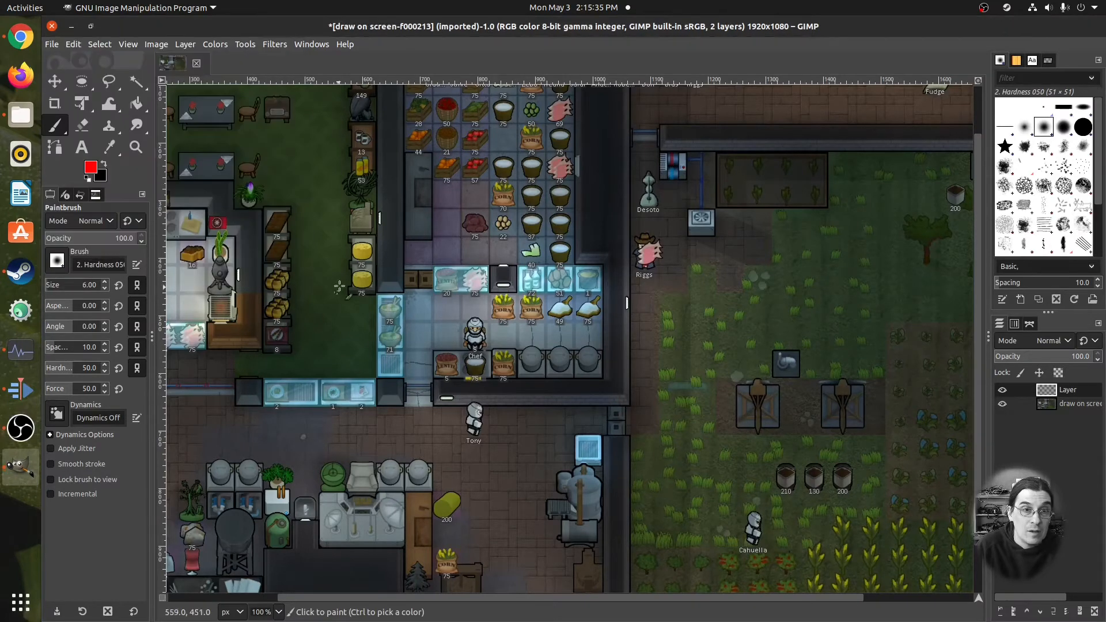
pyautogui.moveTo(333, 213)
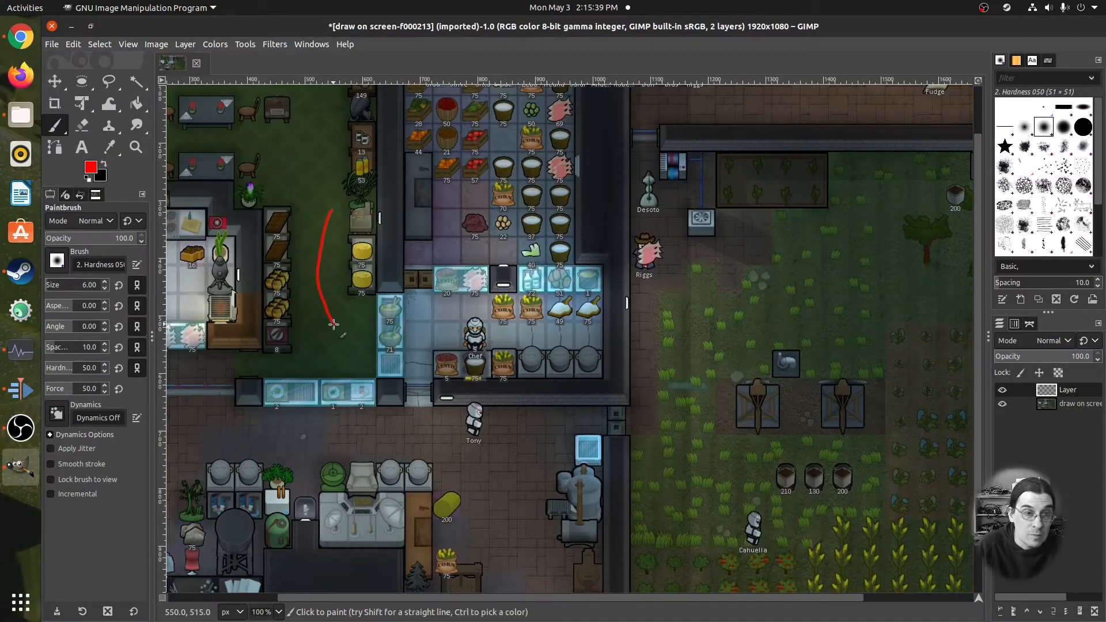
# - Undo the test stroke before drawing the red ring around the storage room
pyautogui.press('ctrl+z')
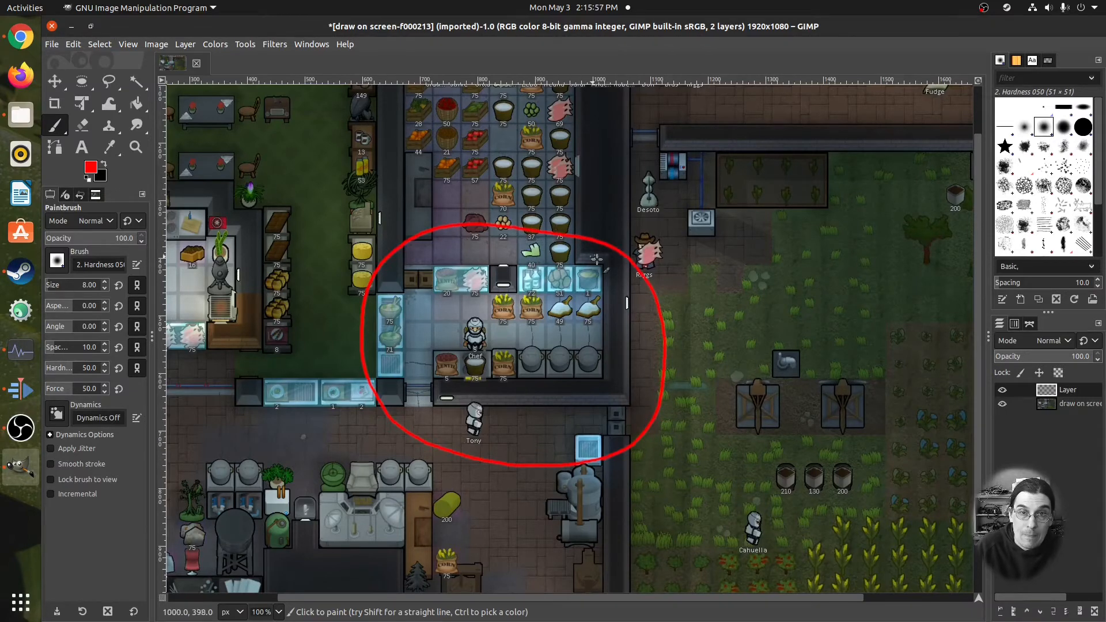
pyautogui.moveTo(684, 321)
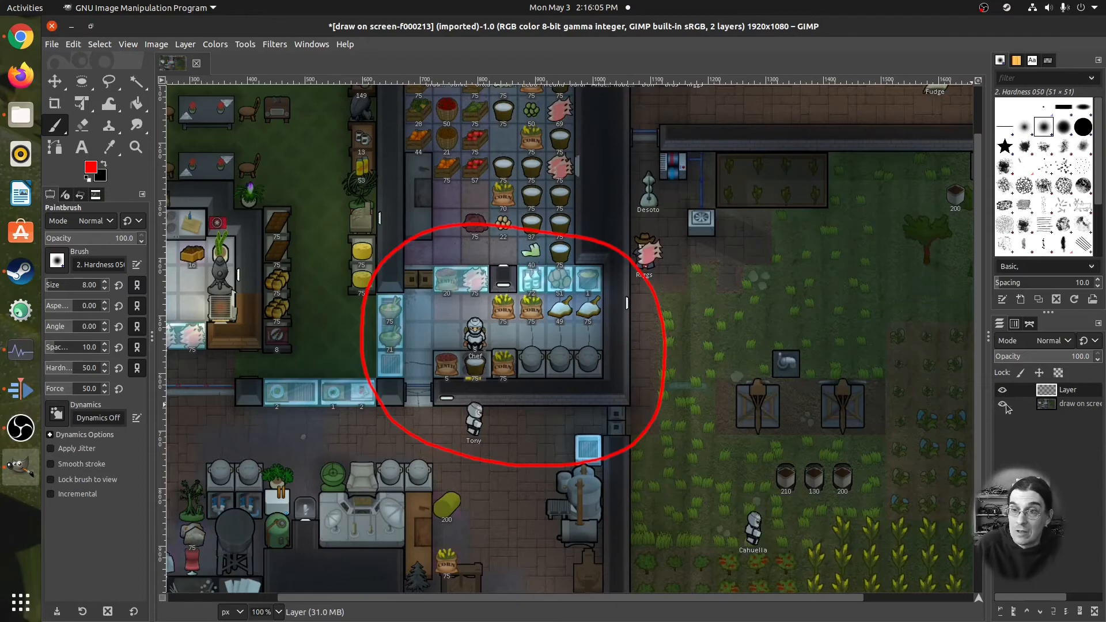
# - Hide the screenshot layer and overwrite draw on screen-f000213.png with only the red ring
pyautogui.click(1001, 404)
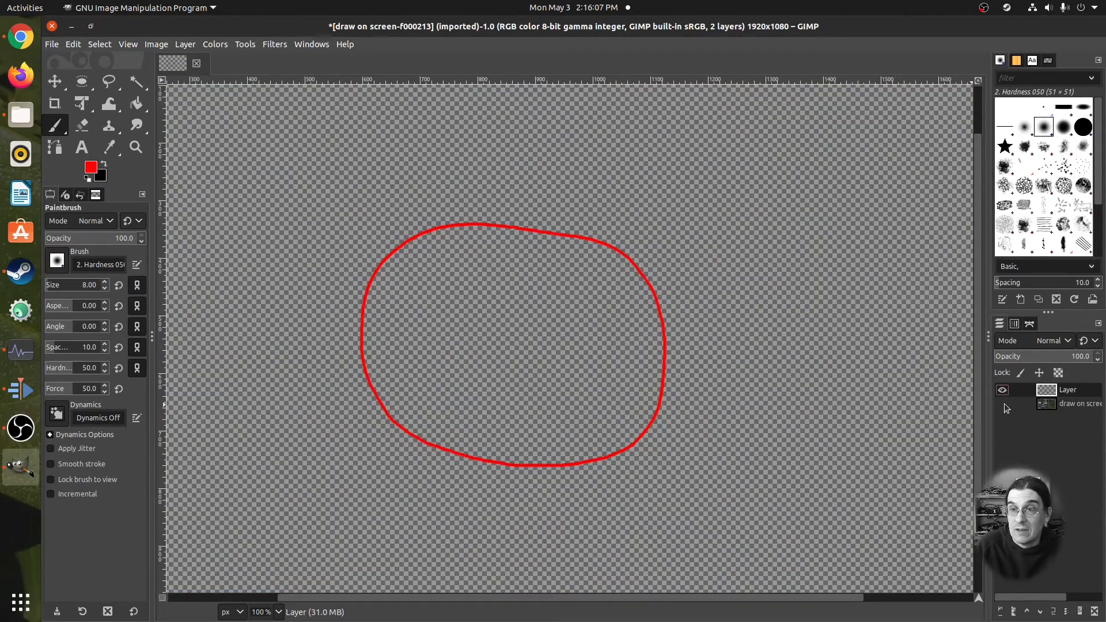
pyautogui.click(51, 44)
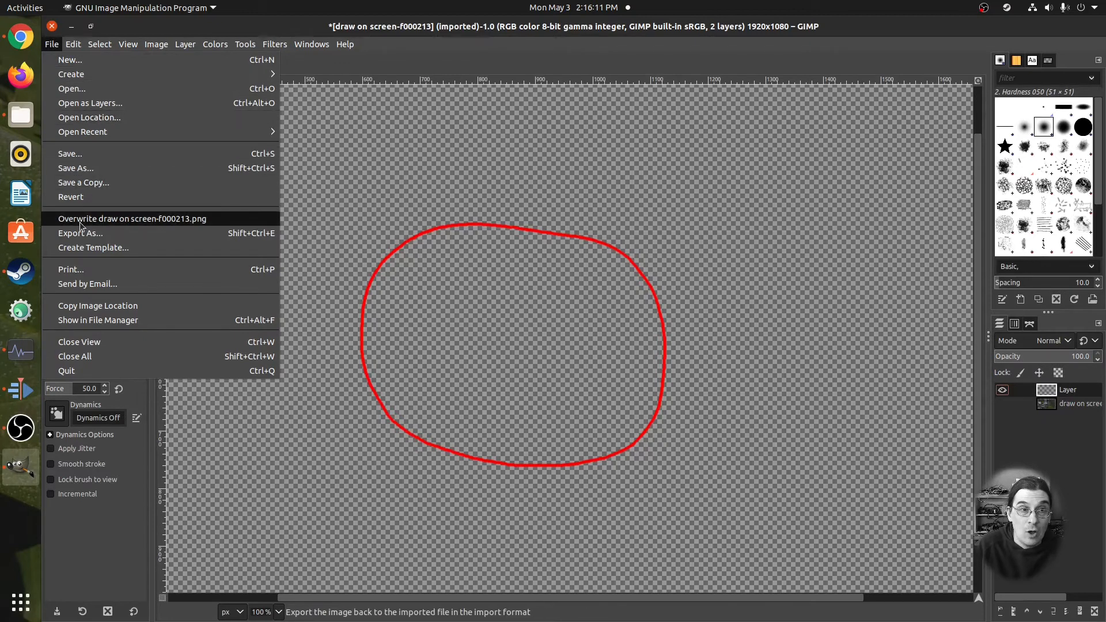
pyautogui.click(130, 218)
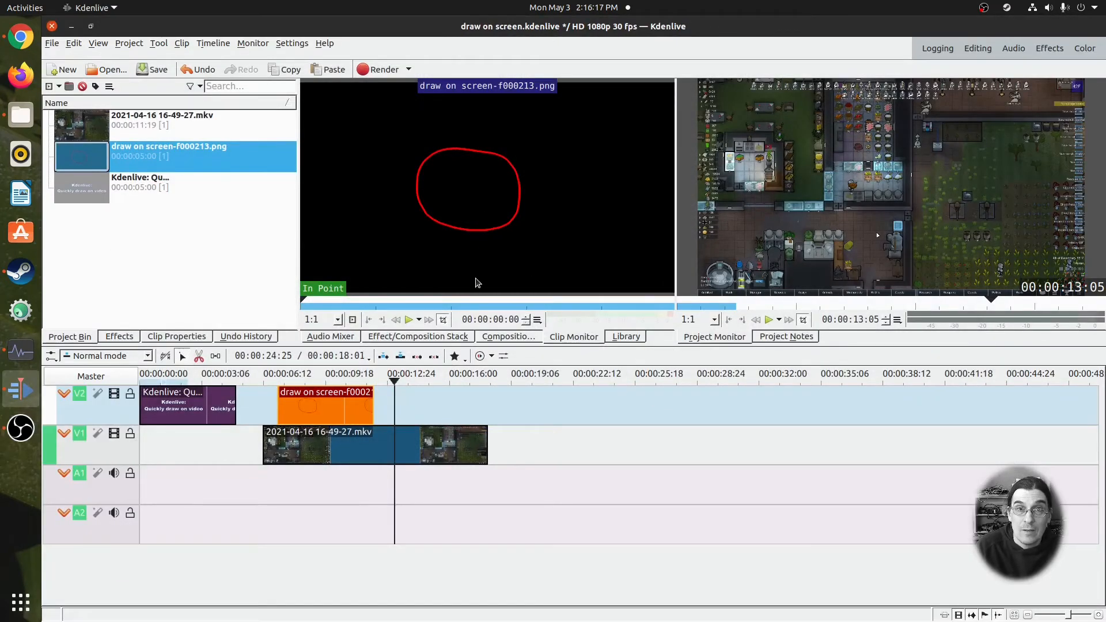
pyautogui.moveTo(337, 361)
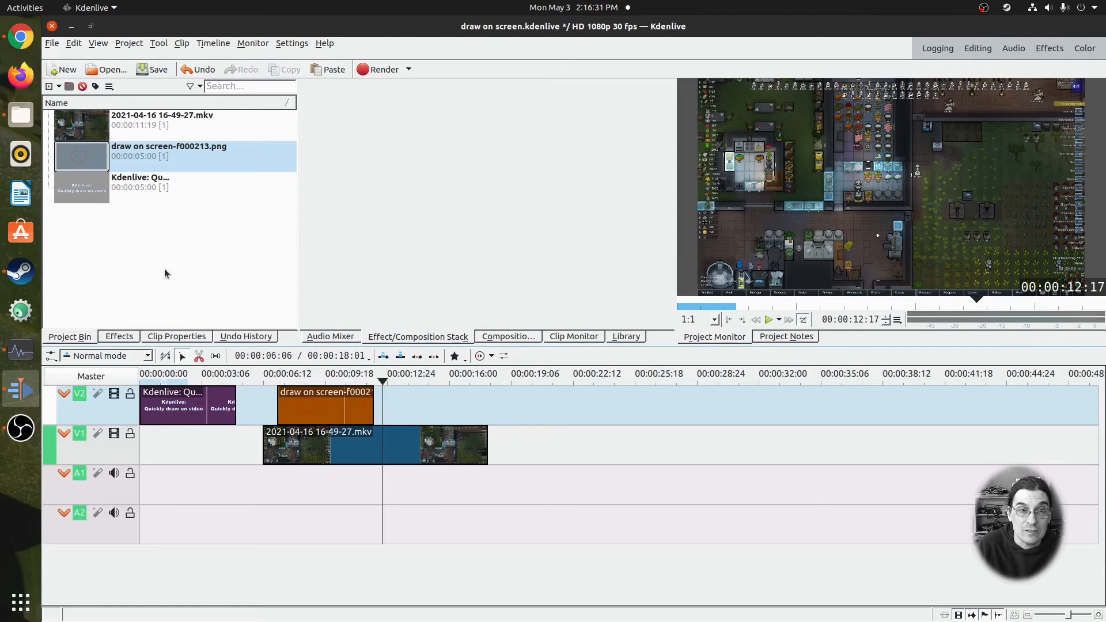
# - Add a Transform effect to the ring image clip on V2 and show its effect stack
pyautogui.click(119, 335)
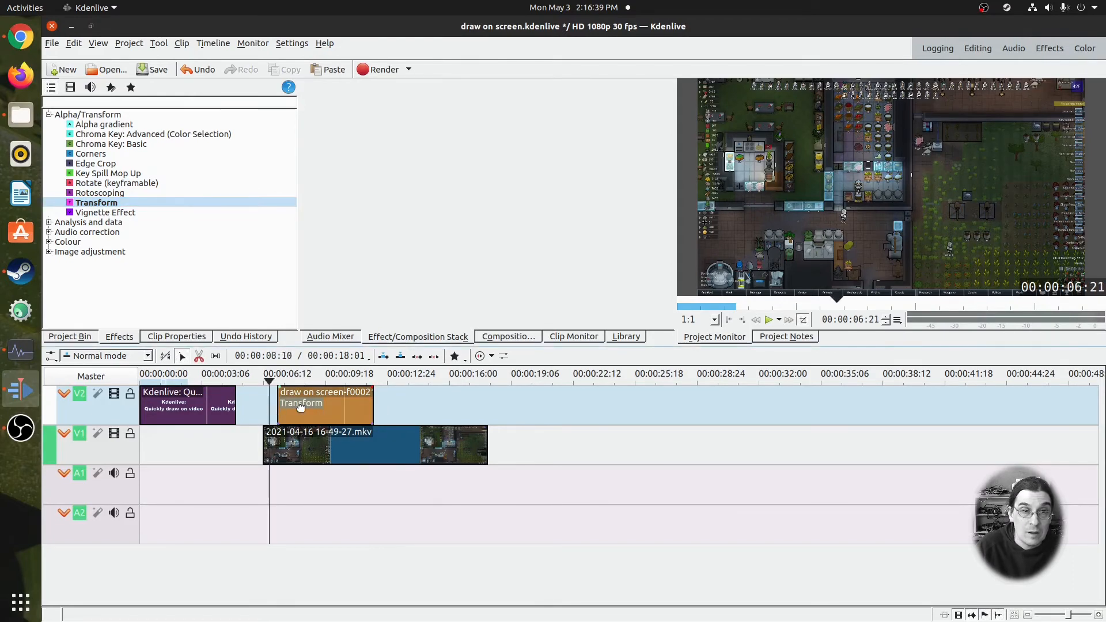
pyautogui.click(325, 403)
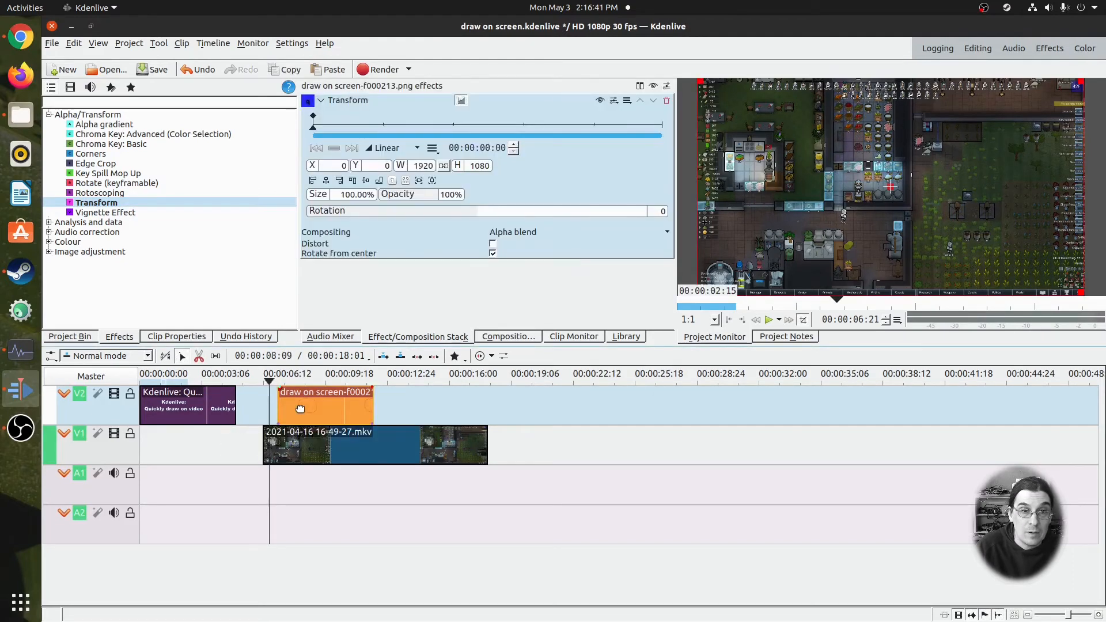